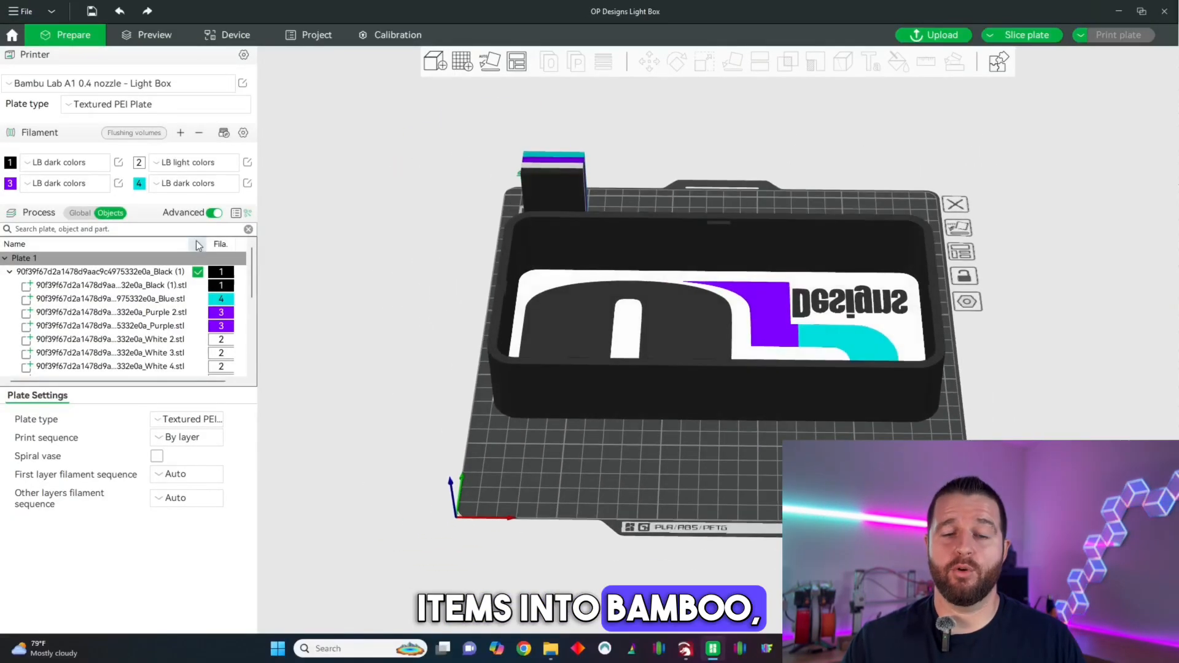
Set filament 1 to Generic PLA and browse filament 2's preset list for Generic PLA.
click(58, 162)
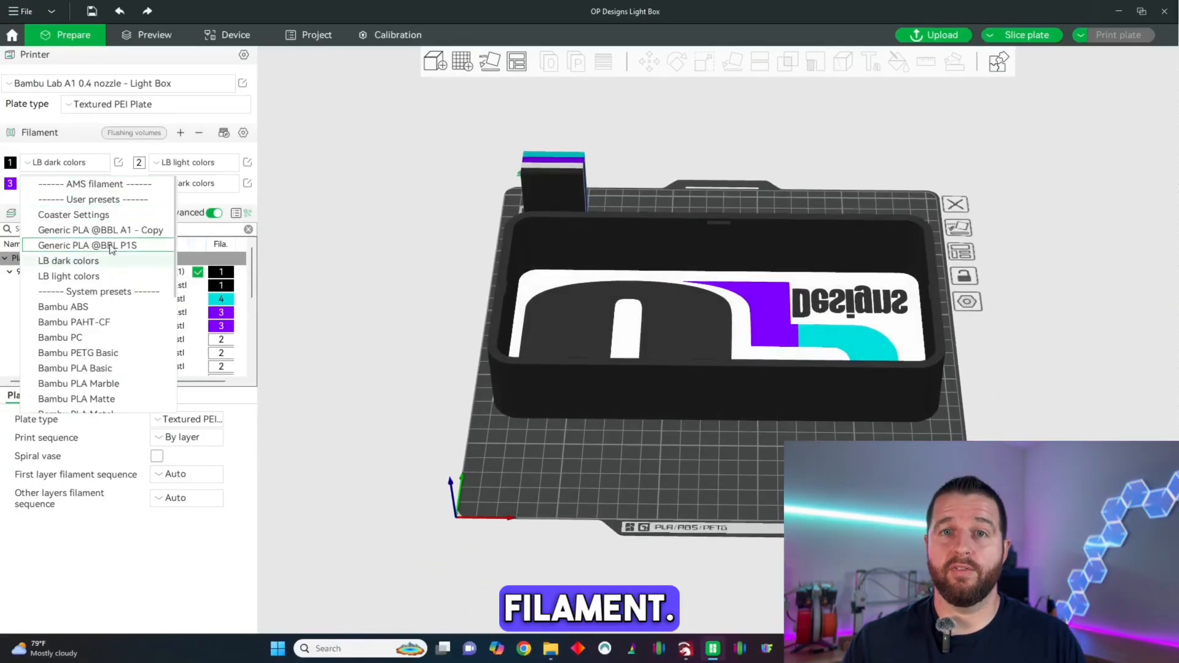
click(88, 245)
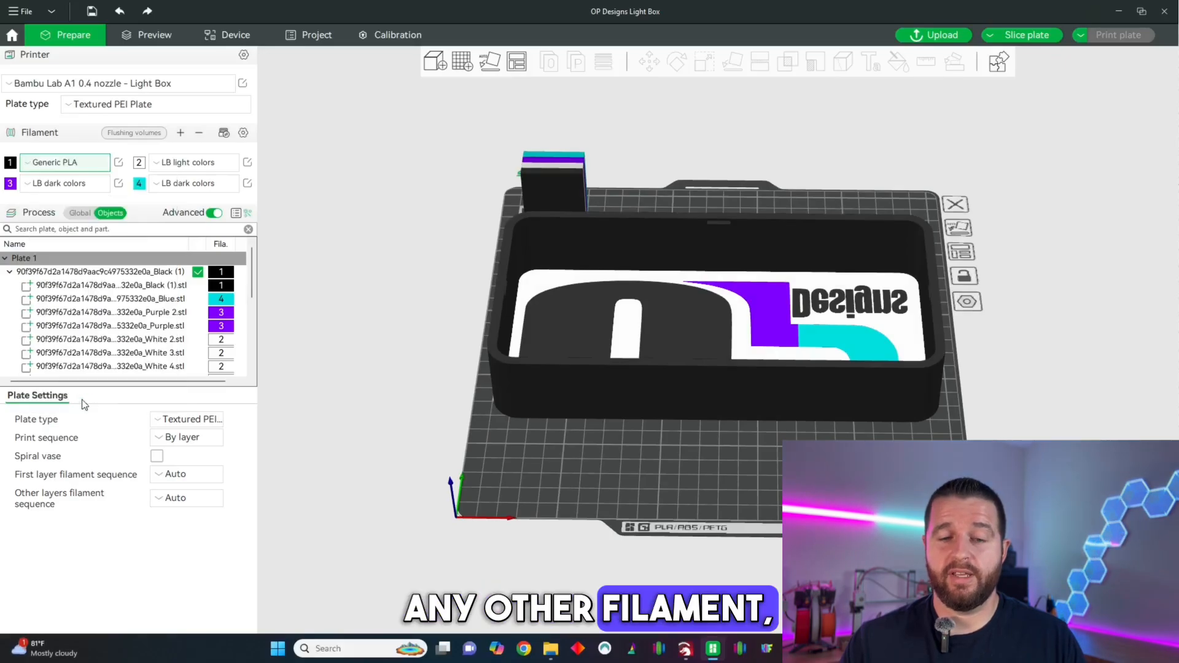
click(194, 163)
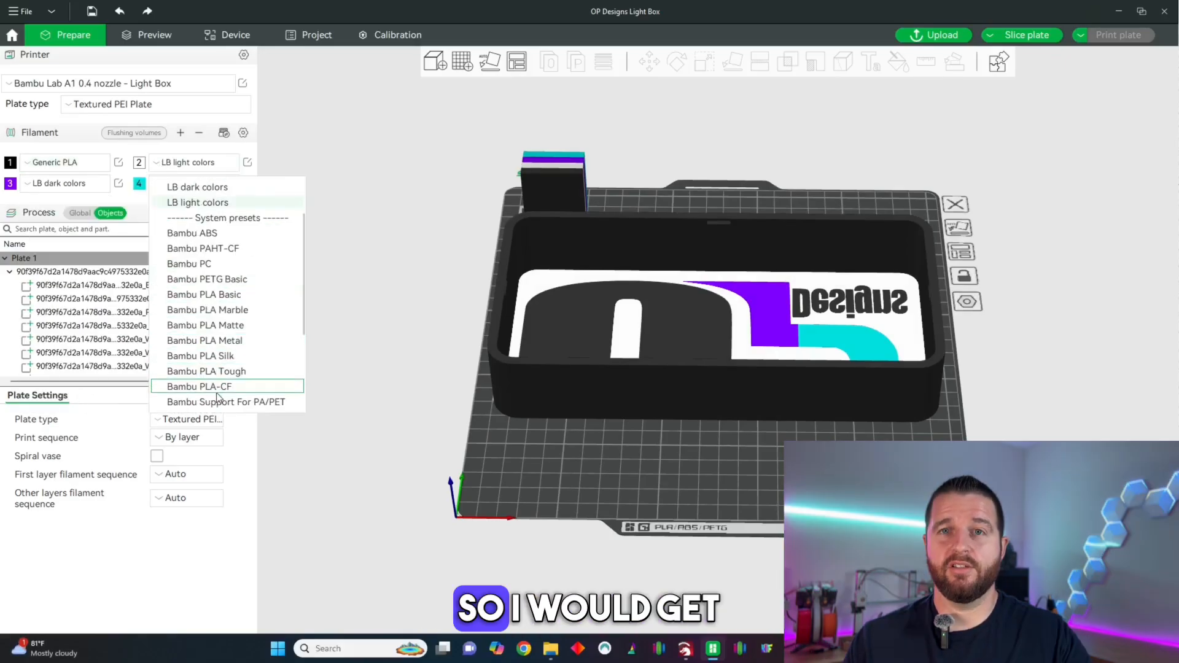
scroll(down, 3)
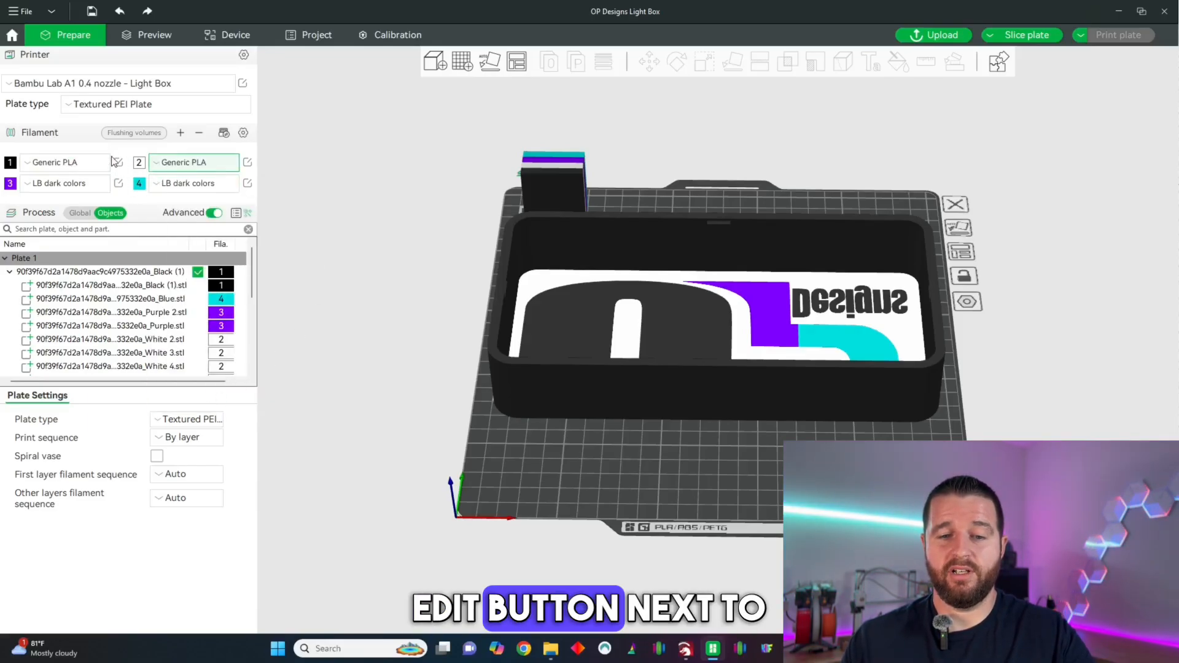
mouse_move(116, 169)
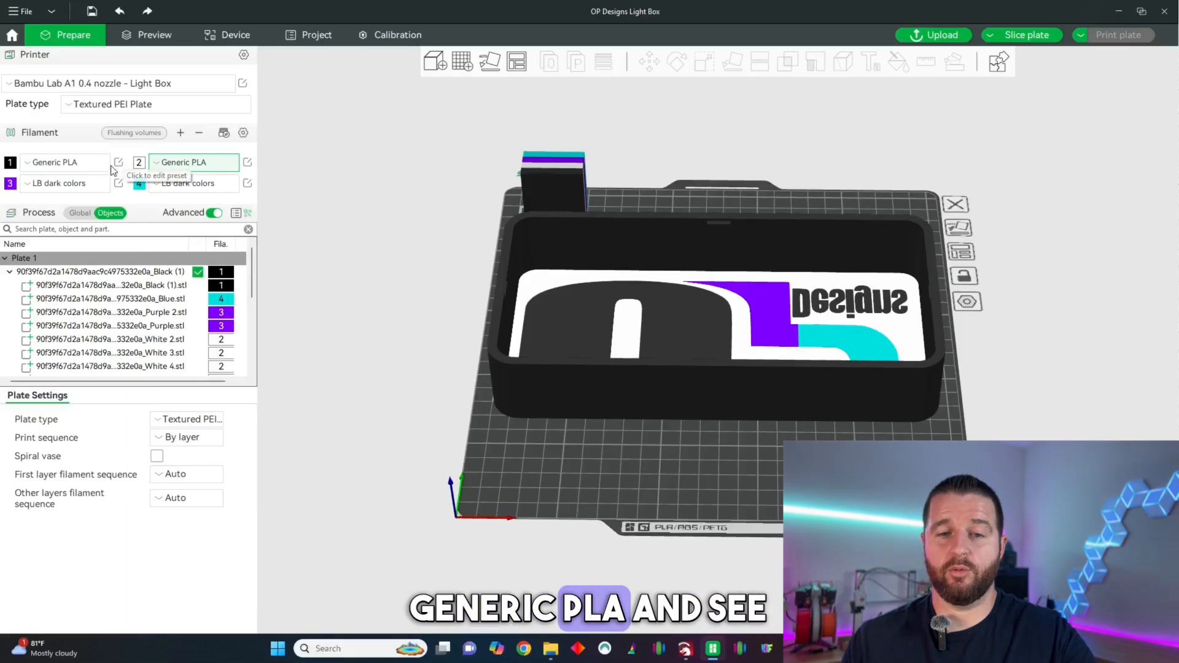
Change the Generic PLA flow ratio to 1.02 and save the preset as 'Light Box'.
click(121, 163)
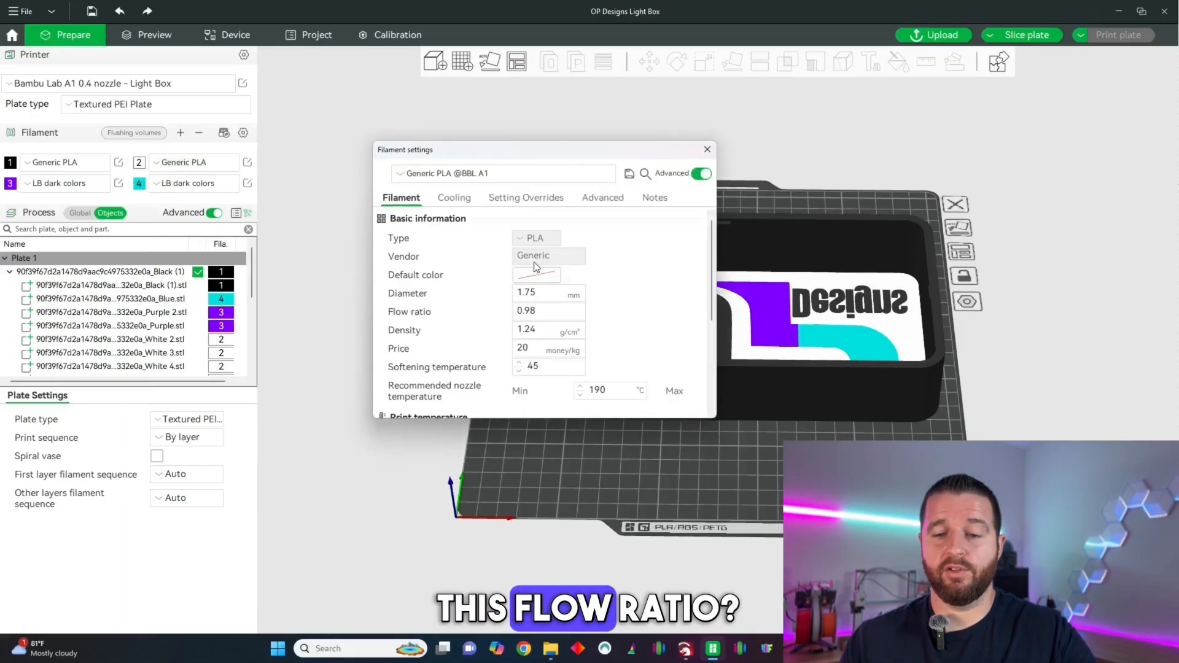
click(548, 310)
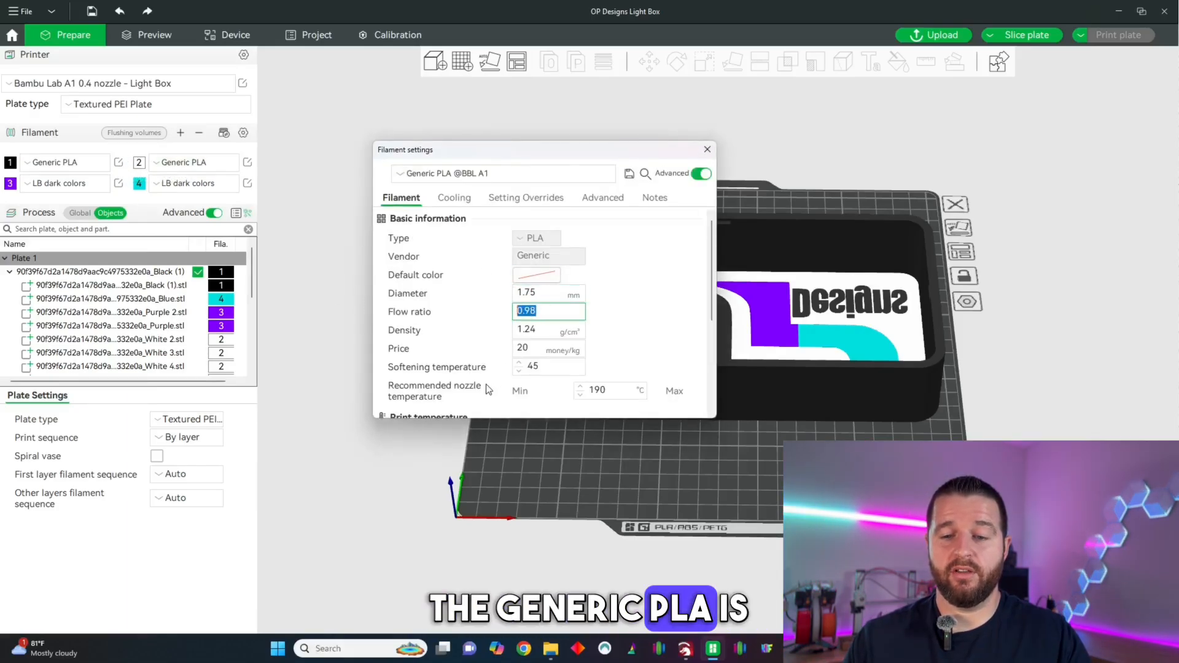
mouse_move(71, 176)
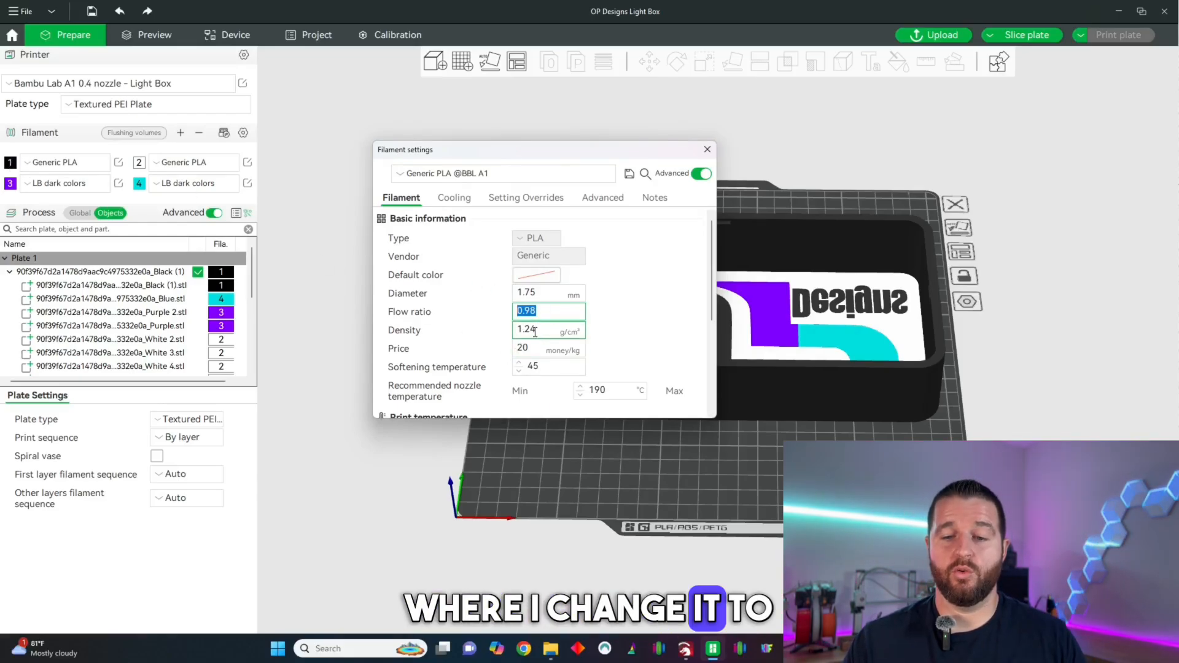
text(1.02)
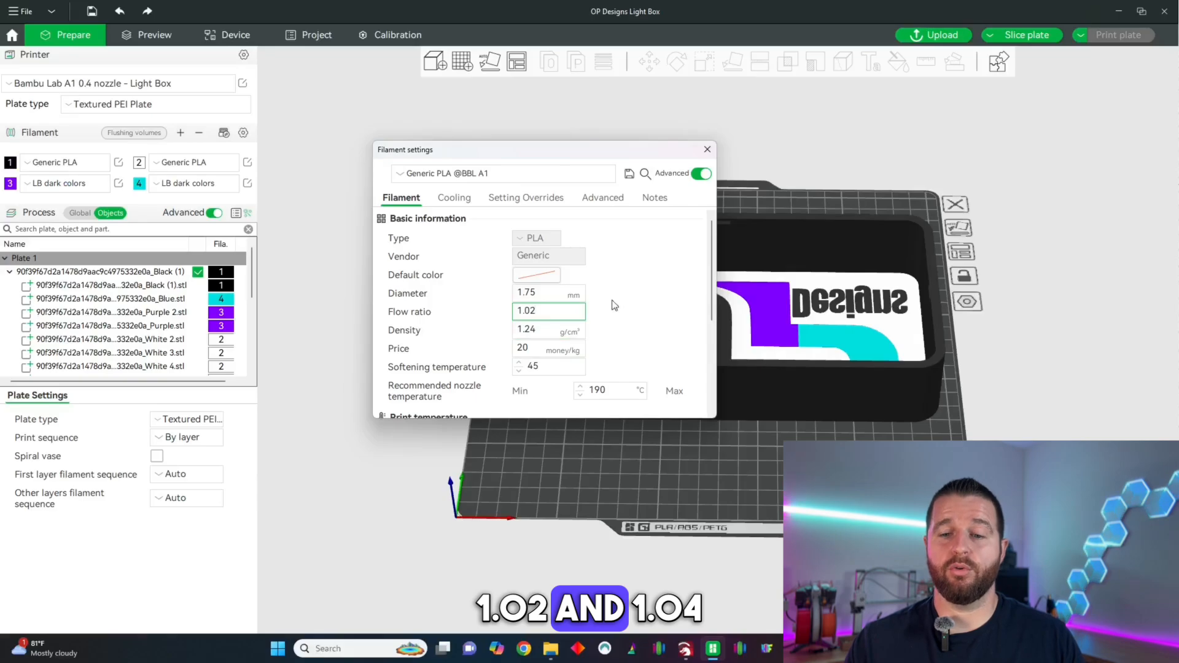
click(503, 173)
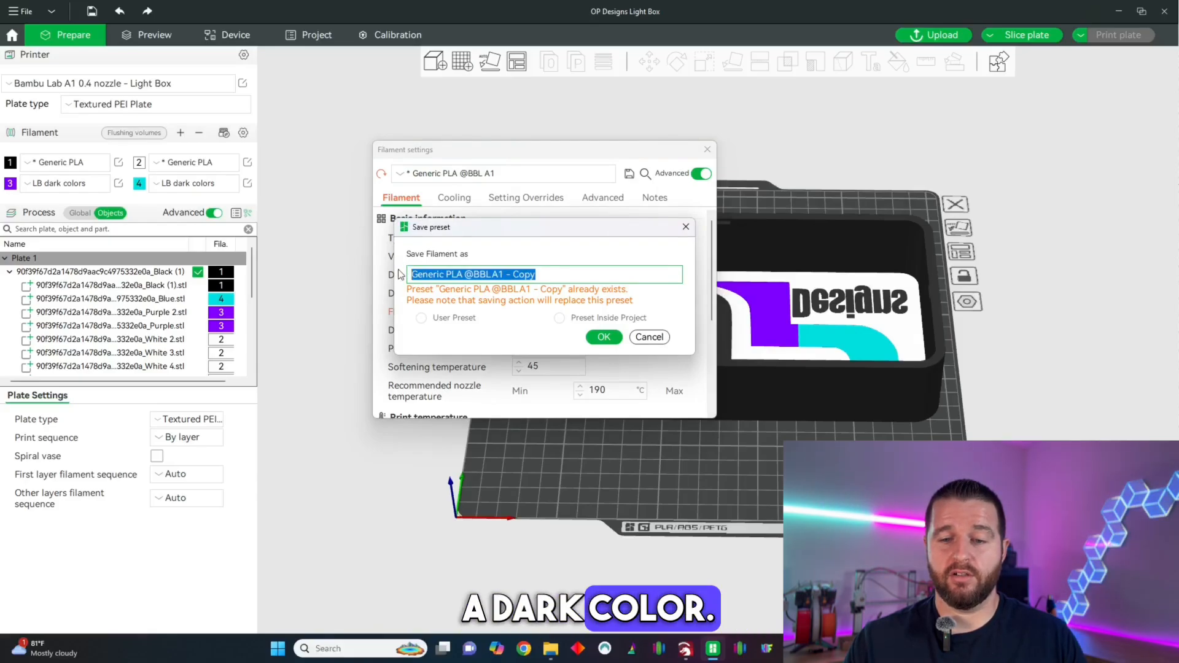
text(Light Box)
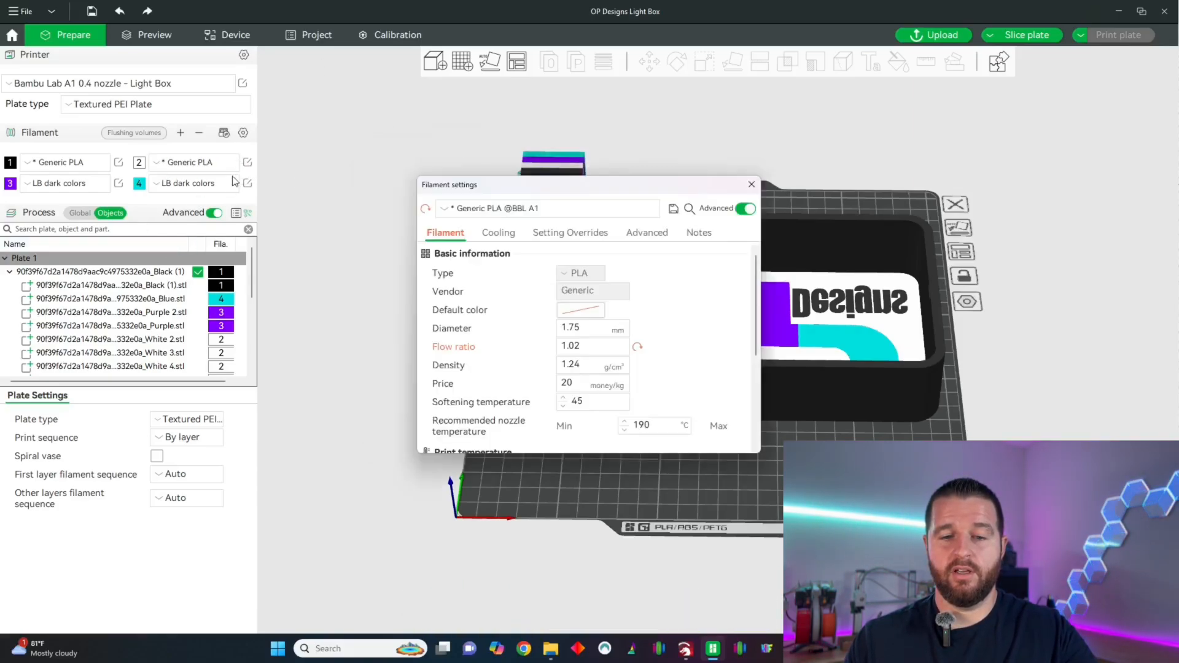
Set flow ratio to 1.04, cancel saving as 'LB…', and close filament settings.
click(593, 346)
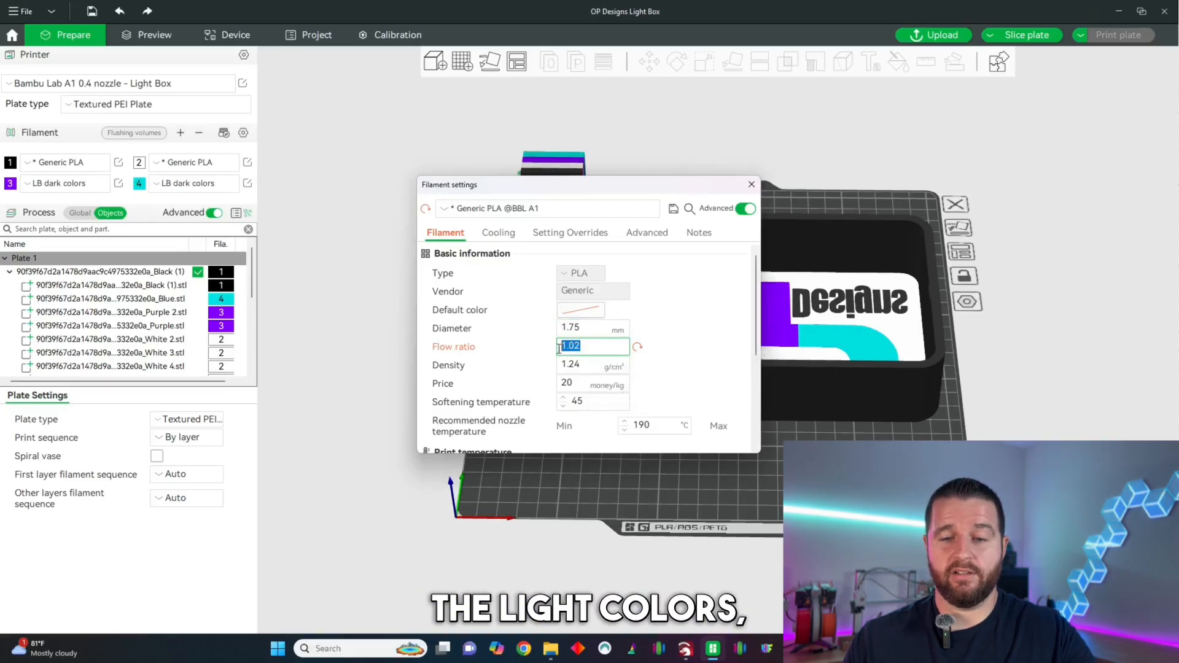
text(1)
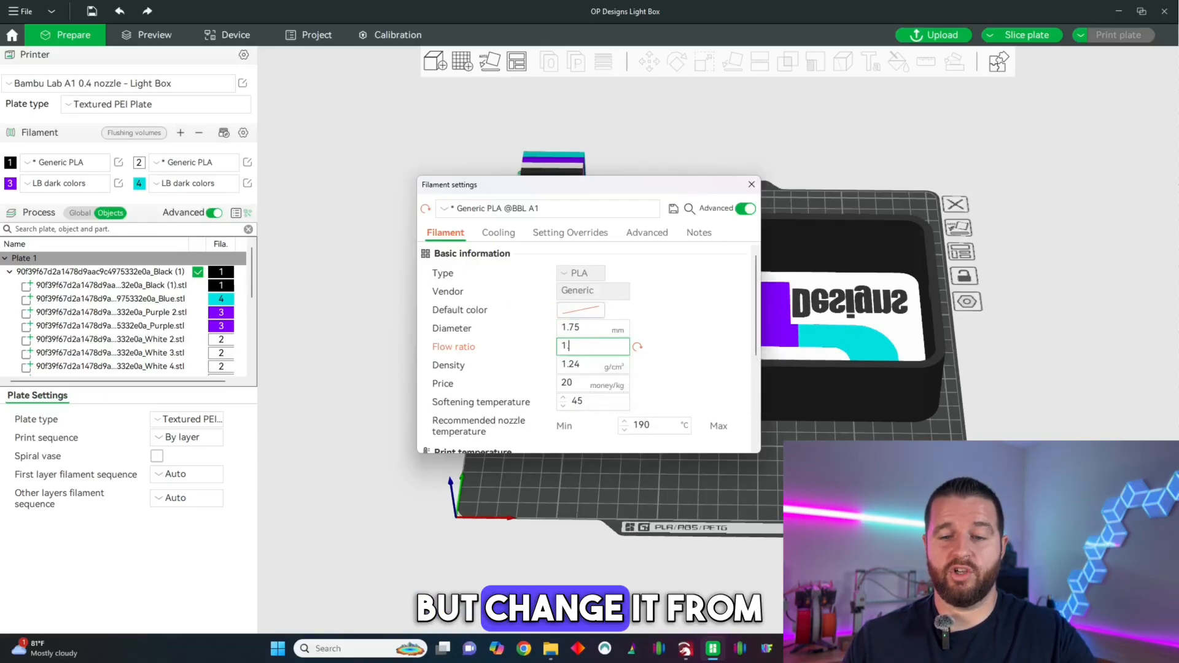
text(1.04)
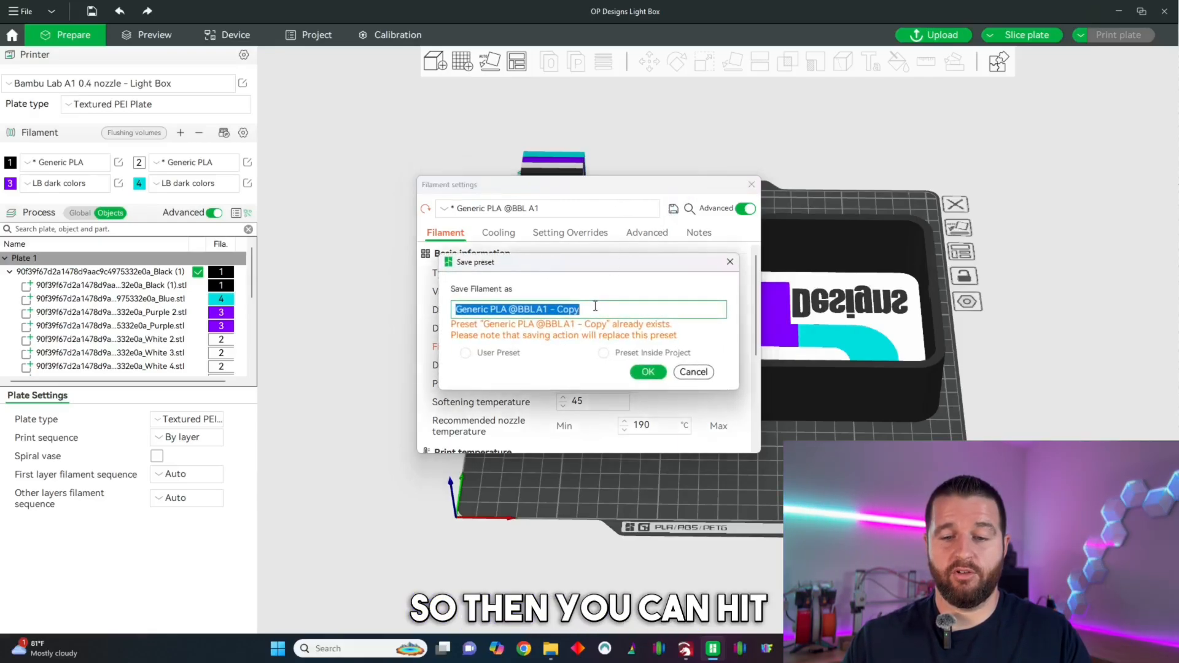
text(LB Light Color)
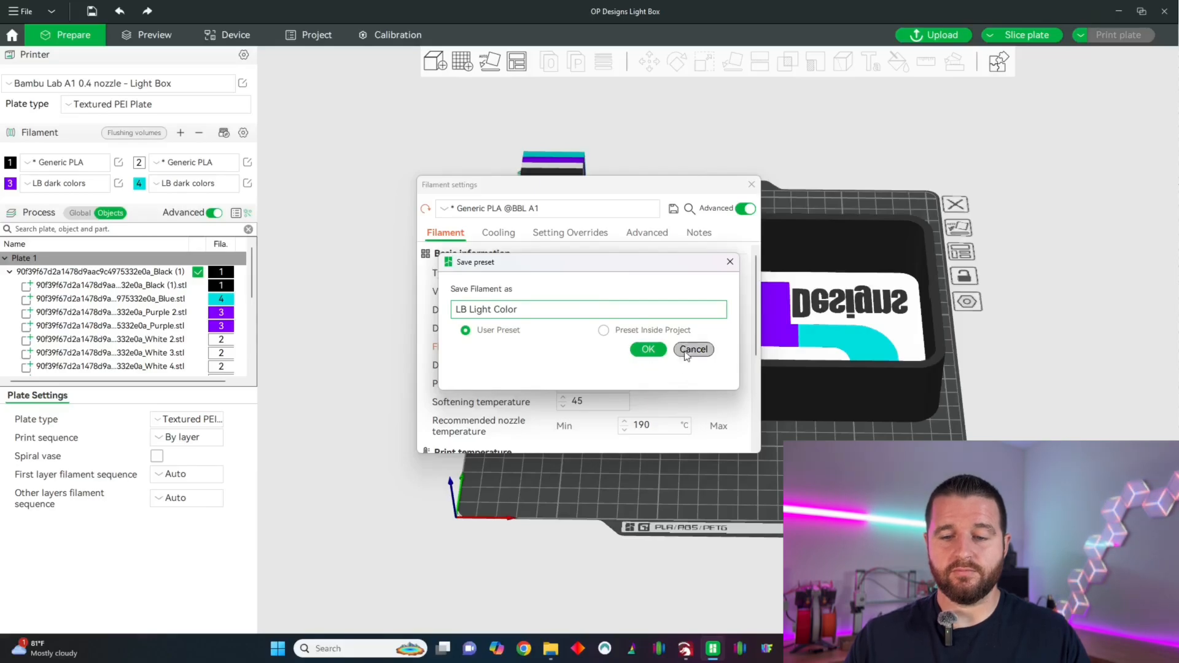
click(694, 350)
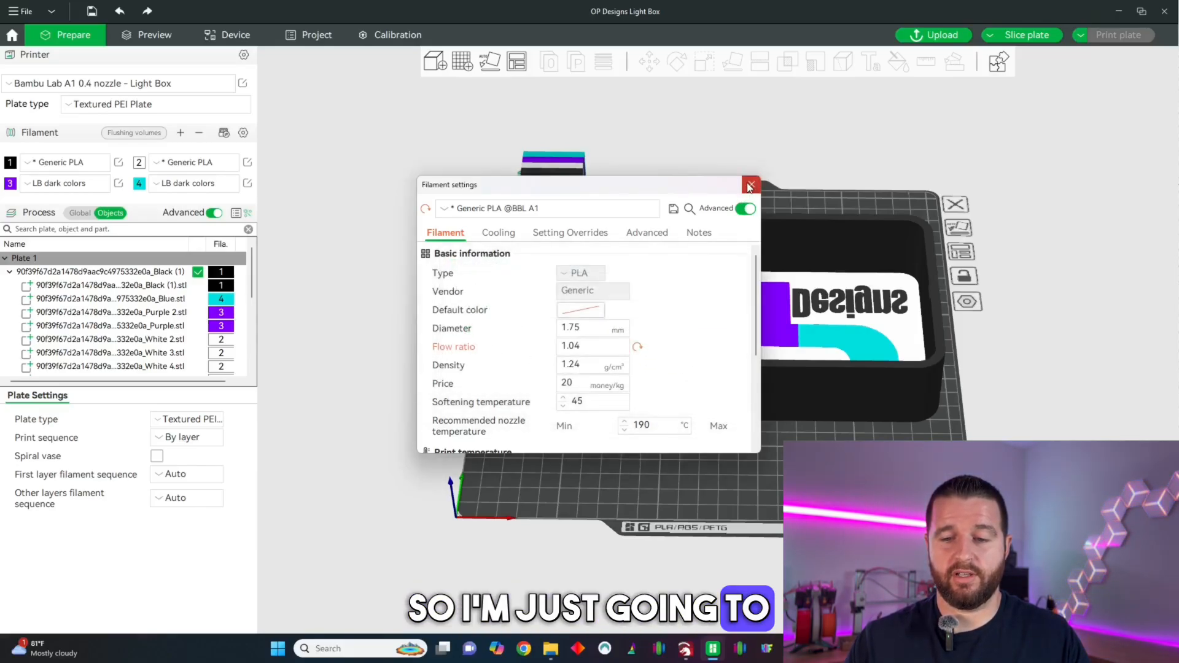
click(158, 162)
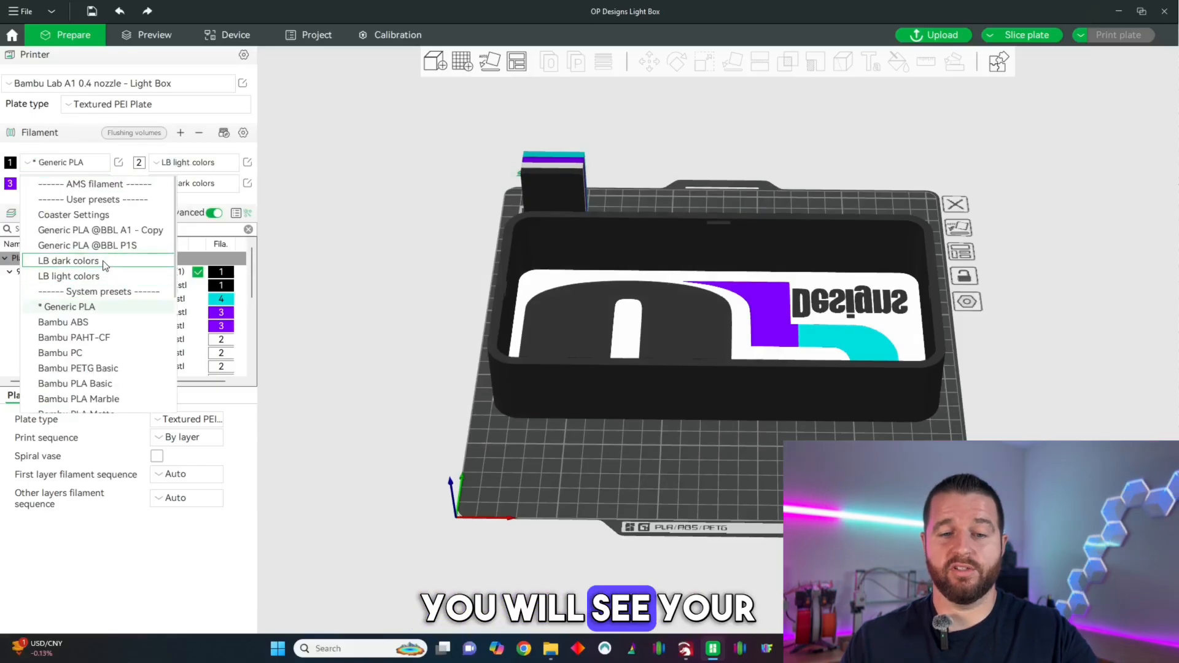
Assign the LB dark colors preset to filament 1.
click(70, 261)
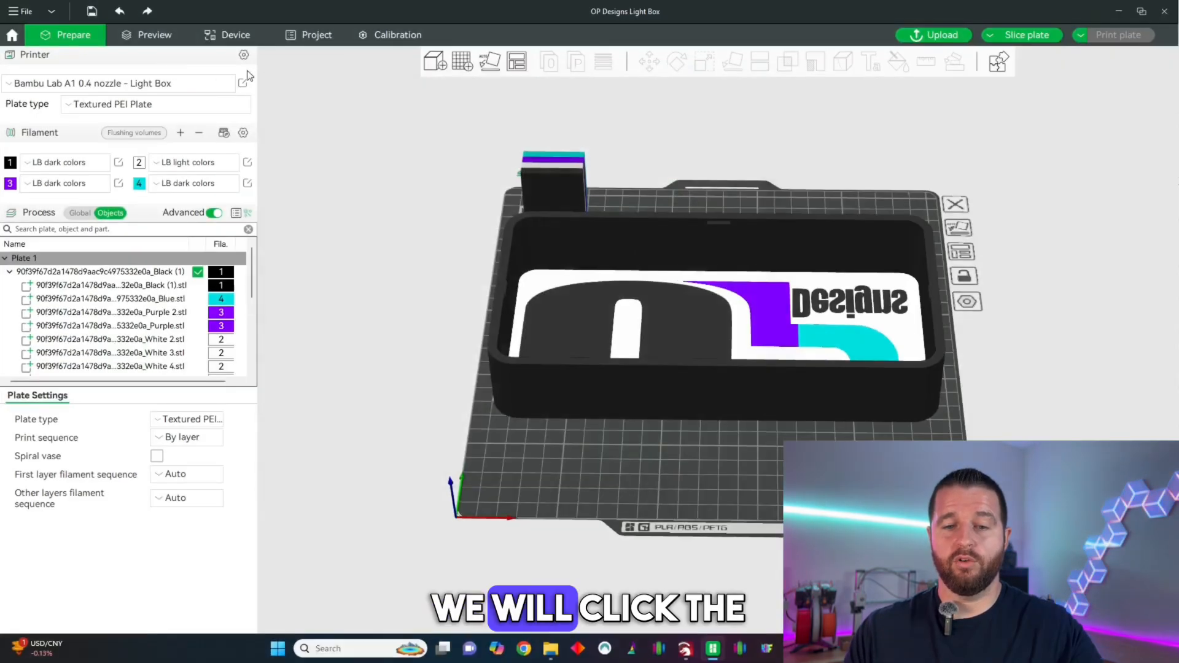
Save the Light Box printer preset's start G-code with the Textured PEI Plate Z-offset at -0.04.
click(243, 55)
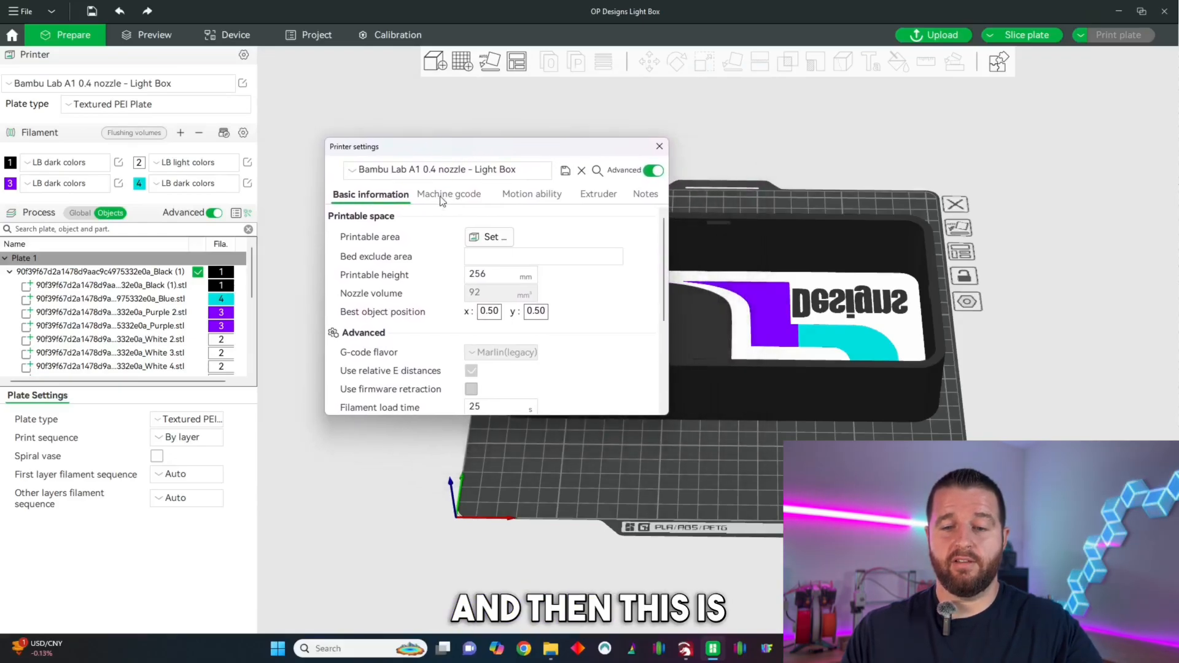
click(450, 194)
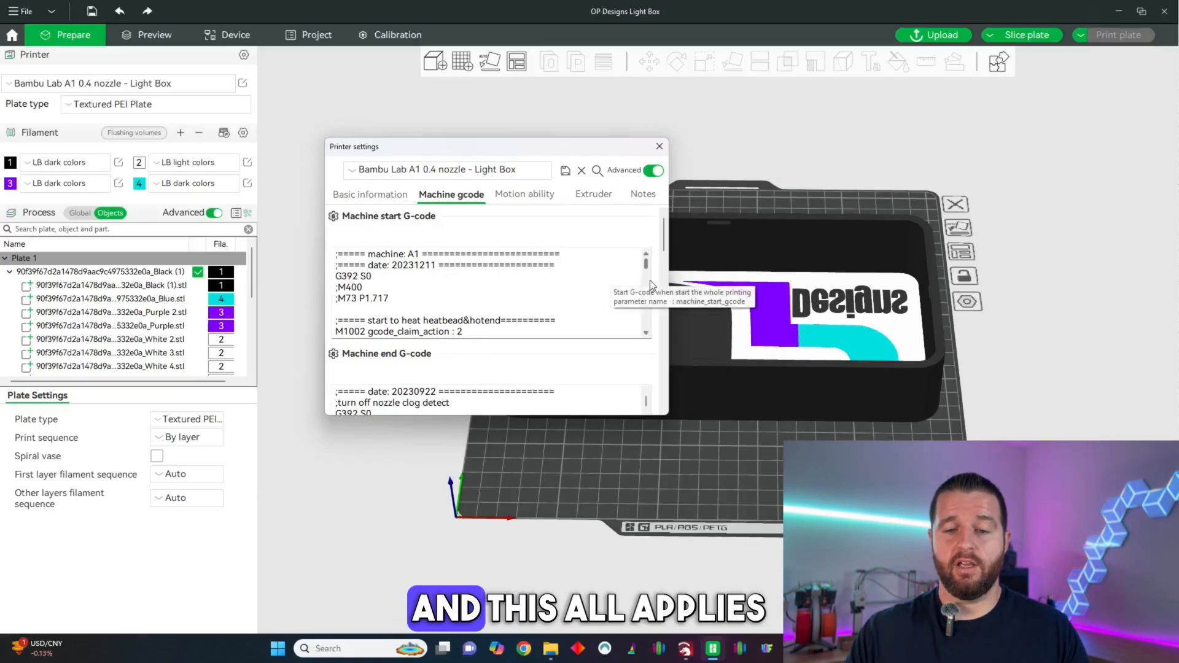
scroll(down, 3)
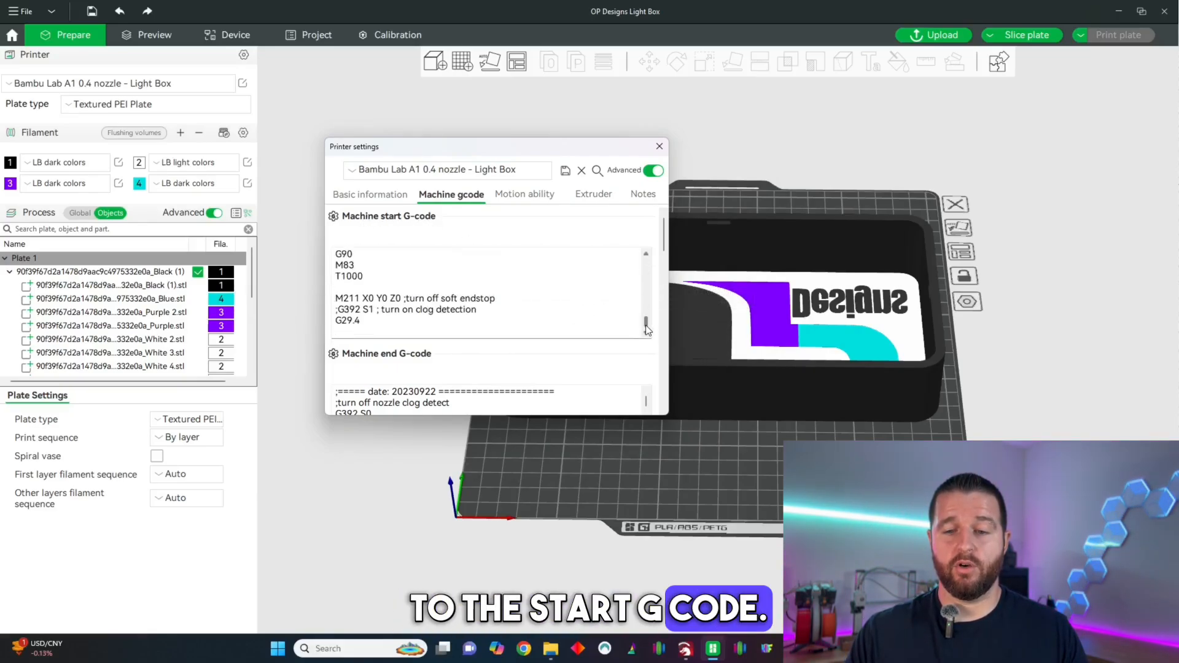
scroll(down, 3)
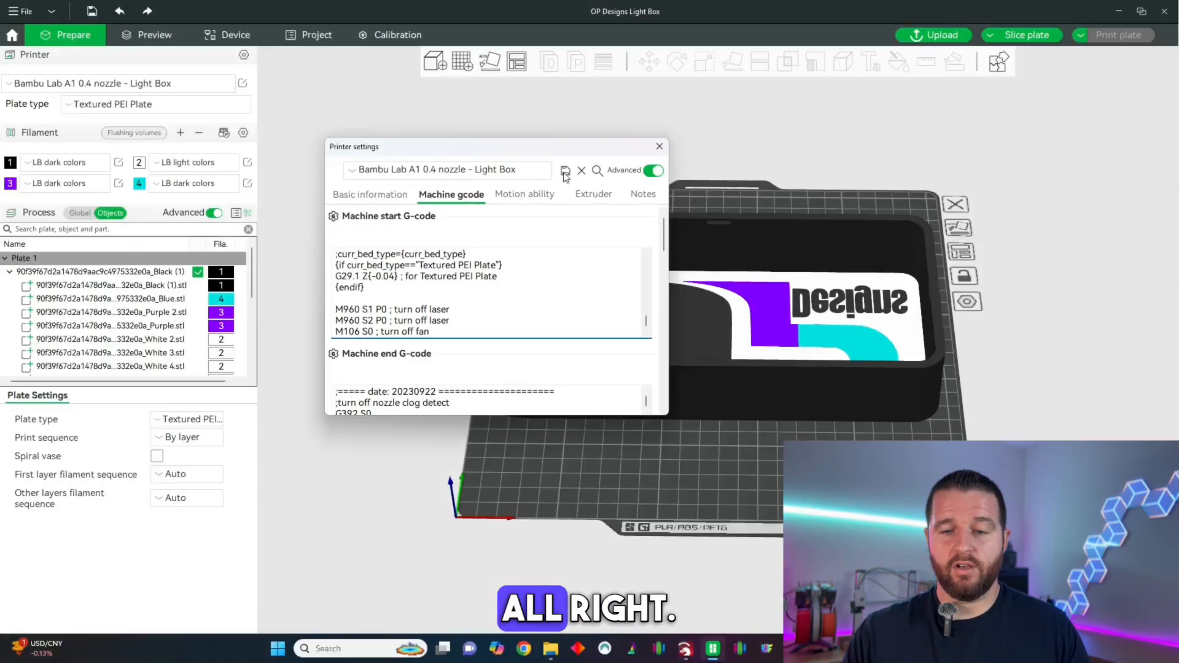
click(565, 171)
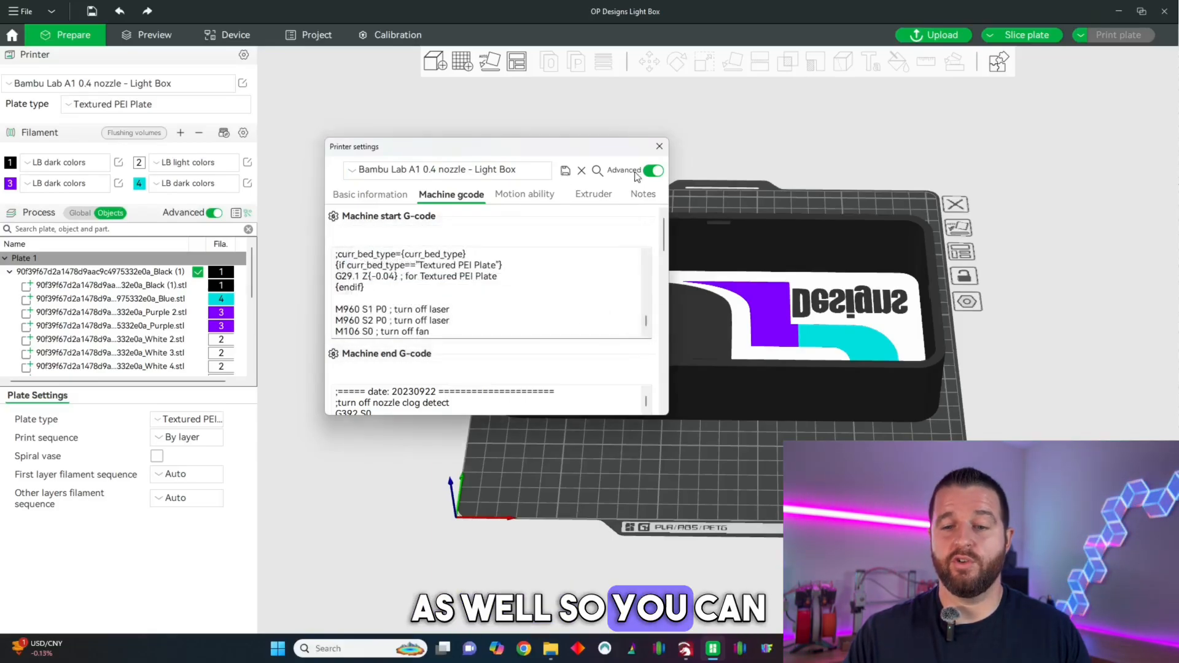
Set the global Real Light process to the Arachne wall generator.
click(659, 146)
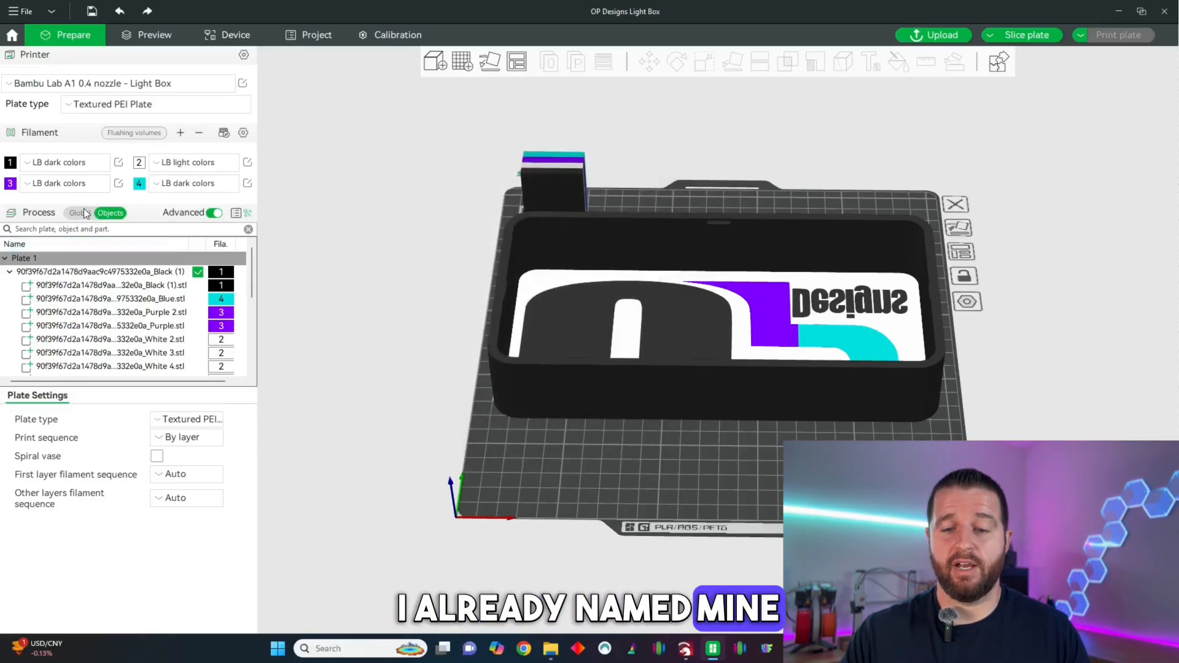
click(79, 213)
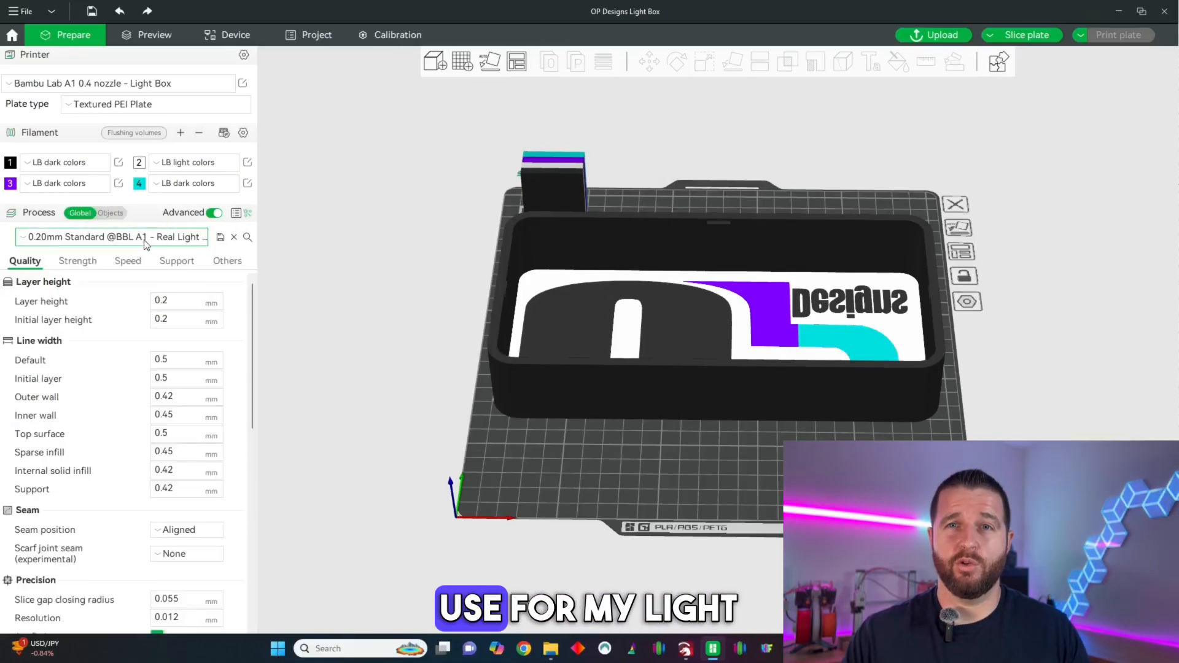
click(111, 237)
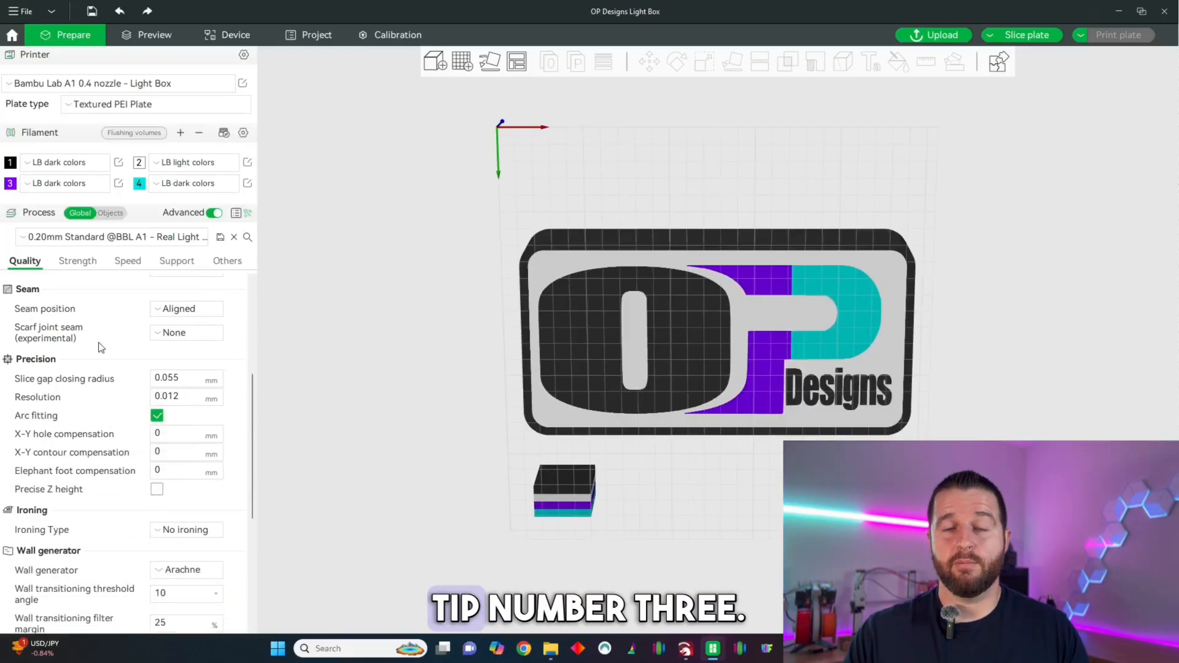
scroll(down, 3)
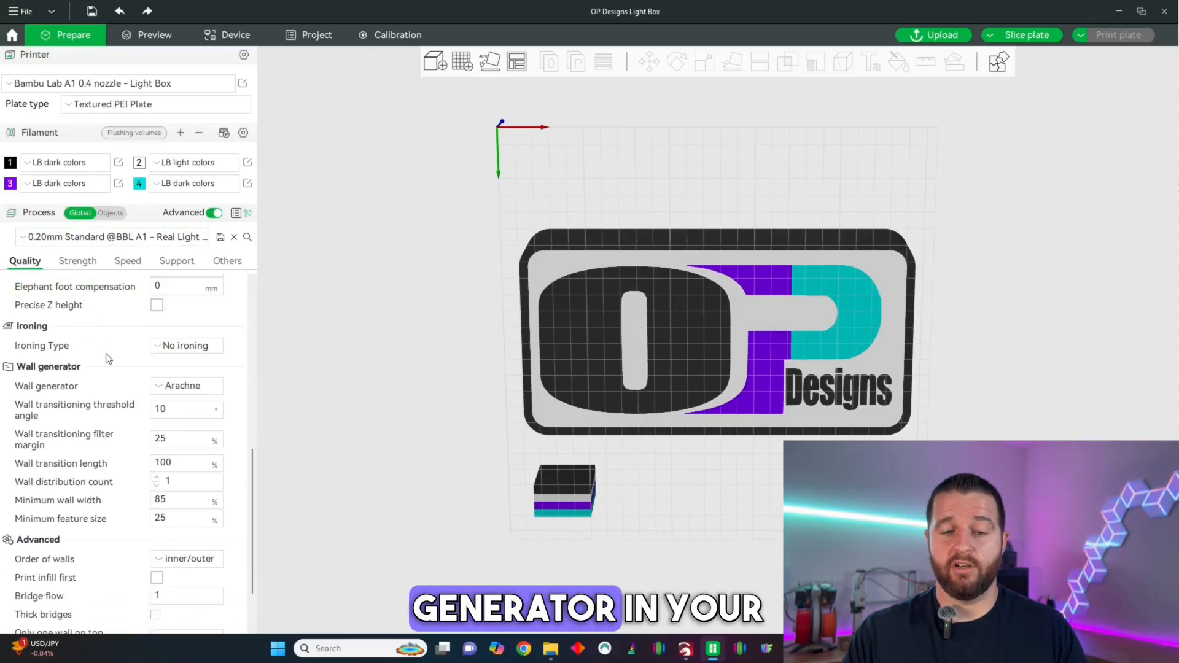
click(186, 385)
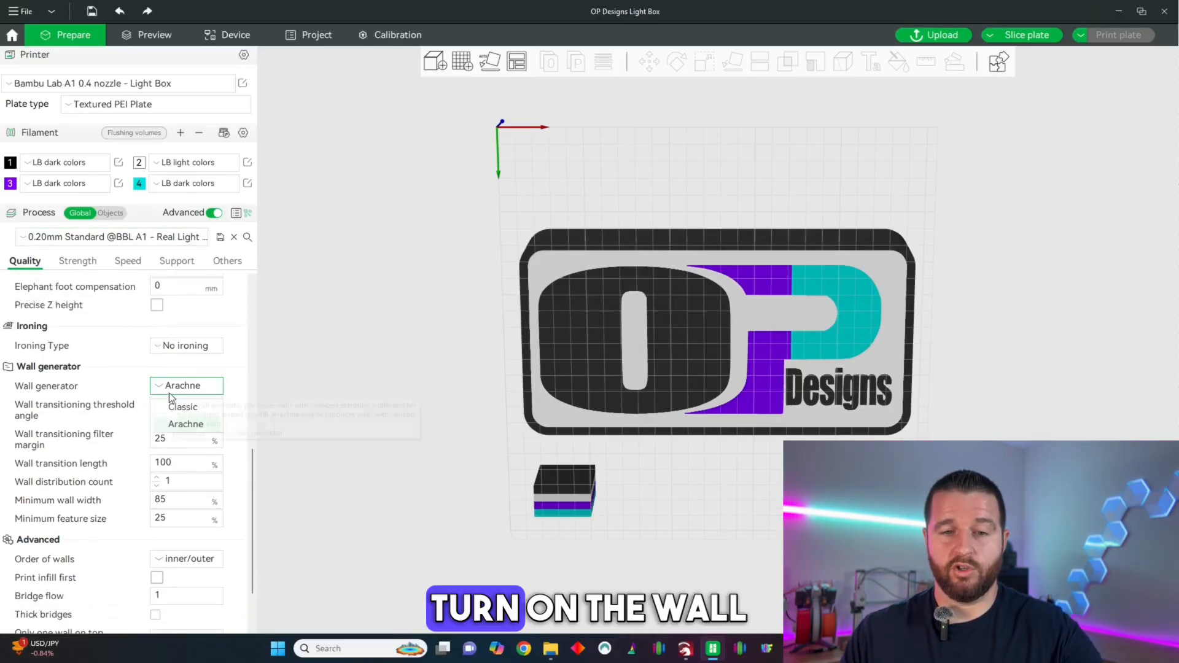
click(185, 424)
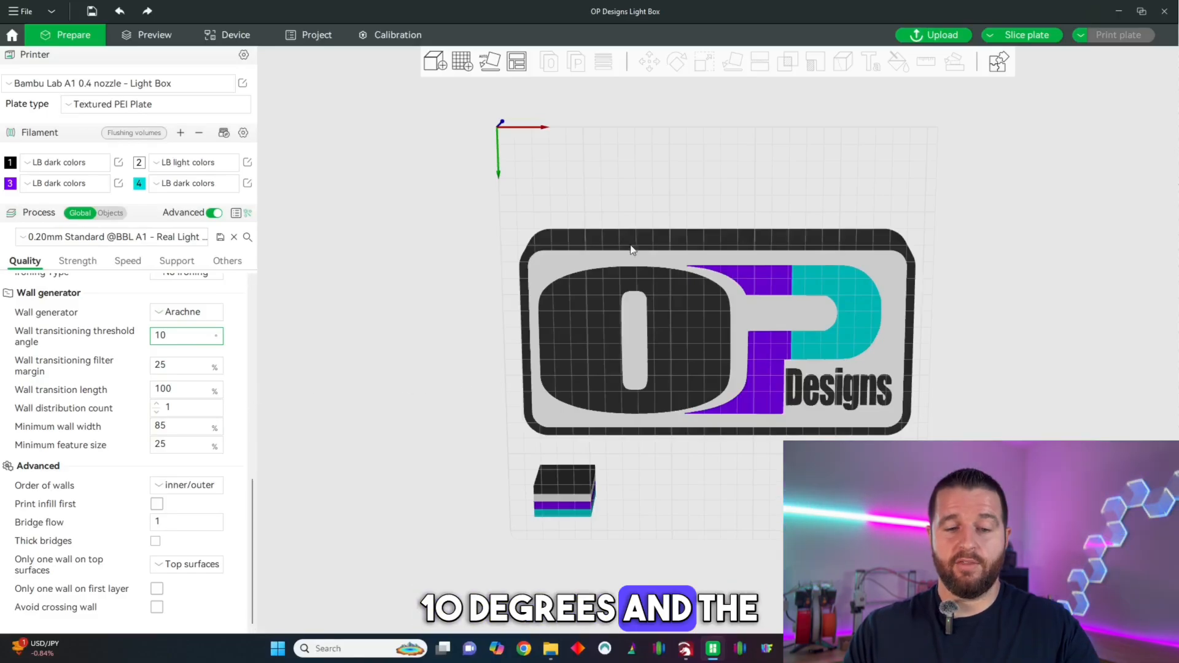
Slice the plate and preview the 4h11m print with per-filament usage.
click(154, 35)
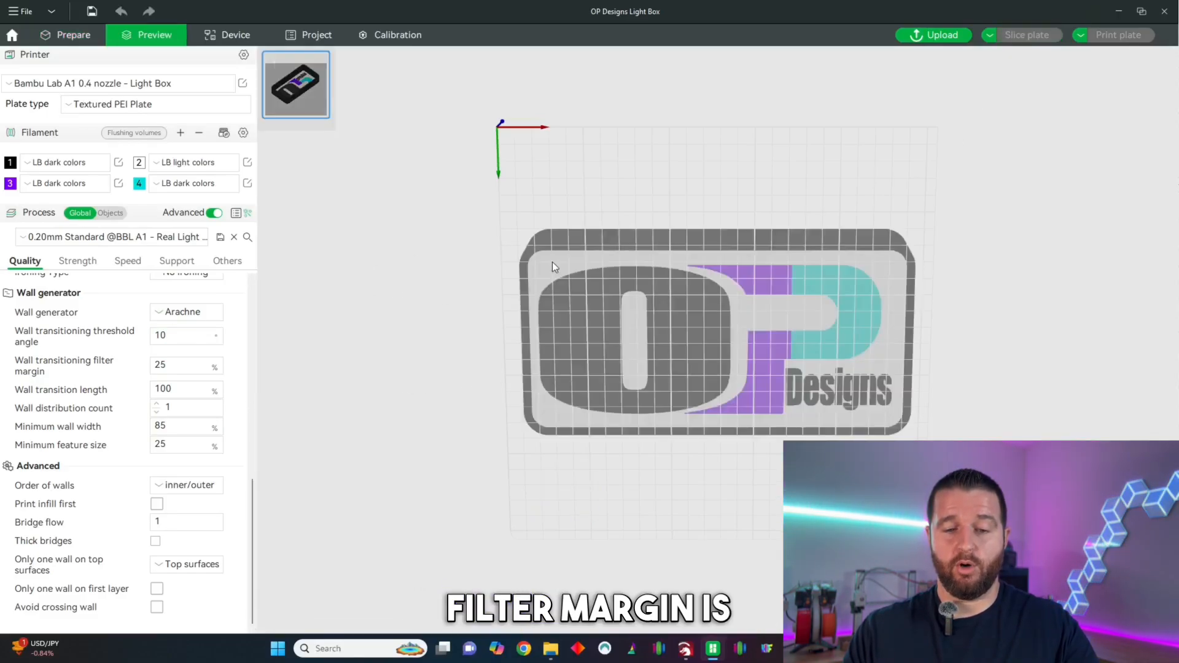
click(1029, 36)
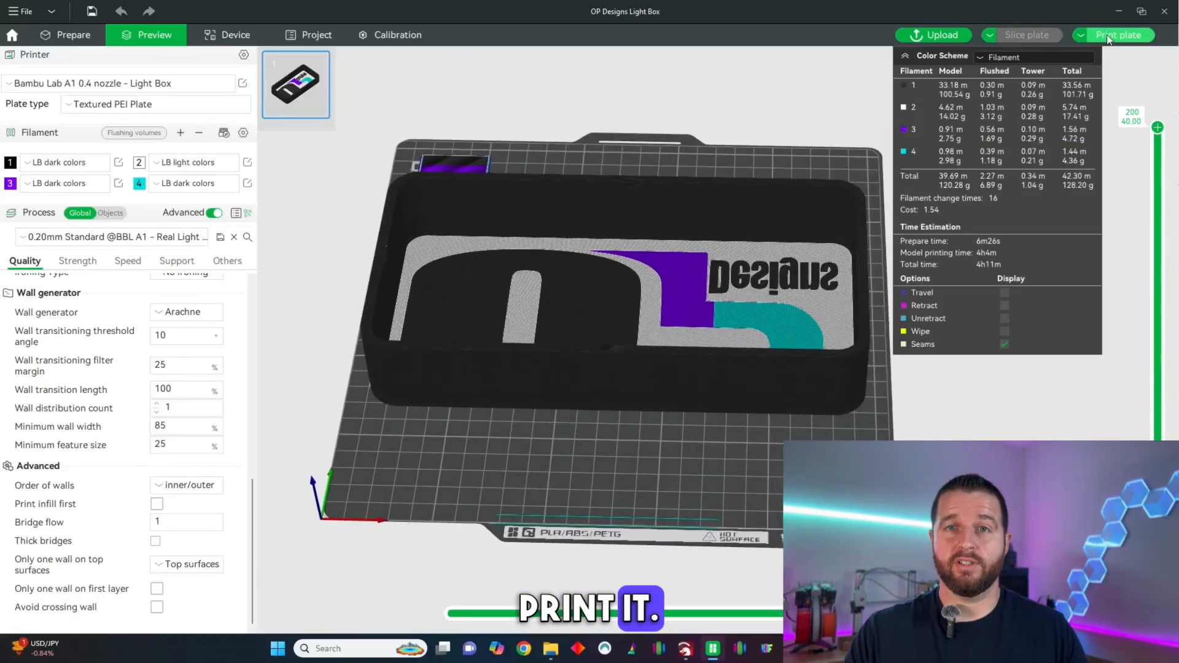
click(1121, 35)
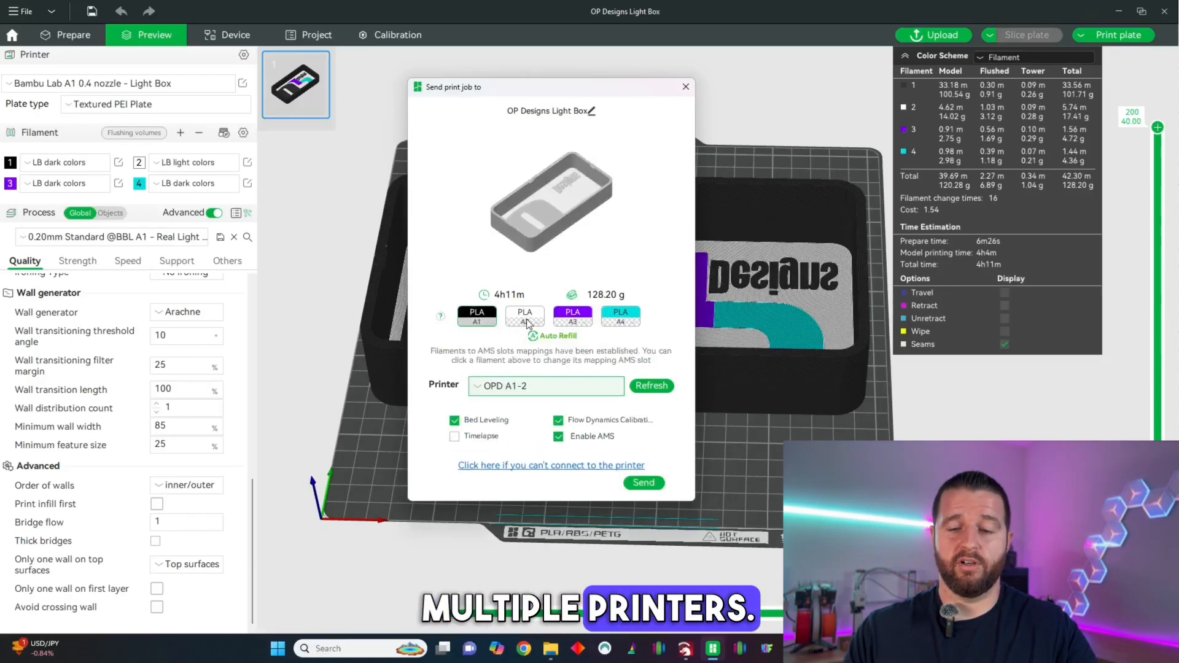
click(572, 317)
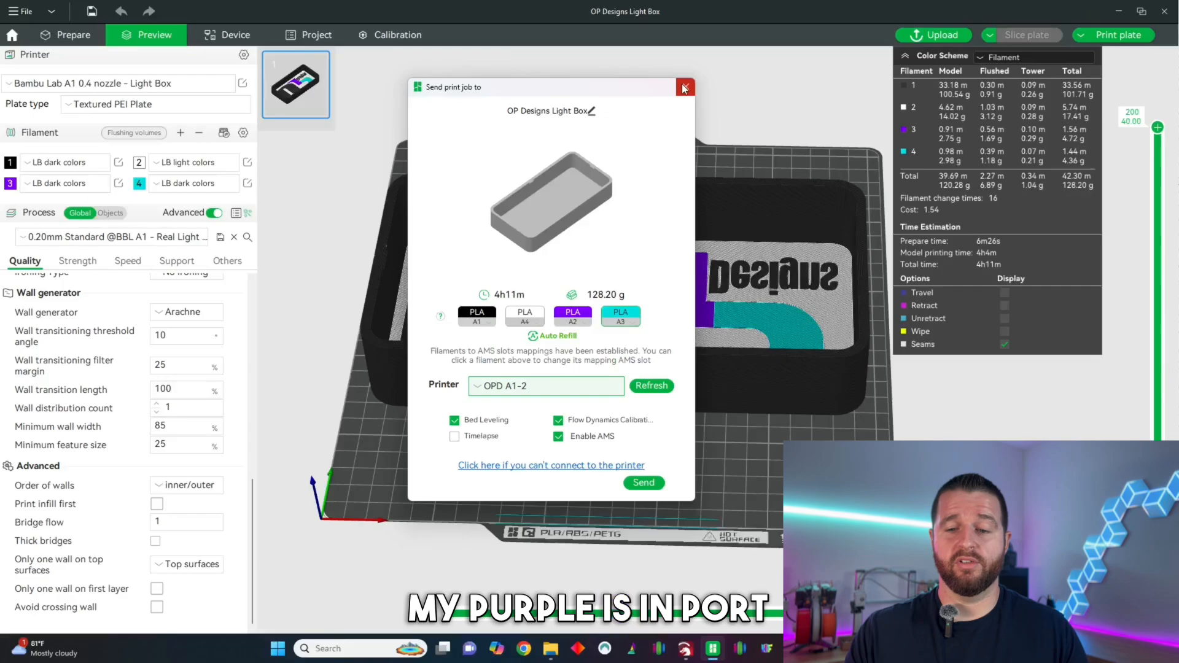
click(685, 87)
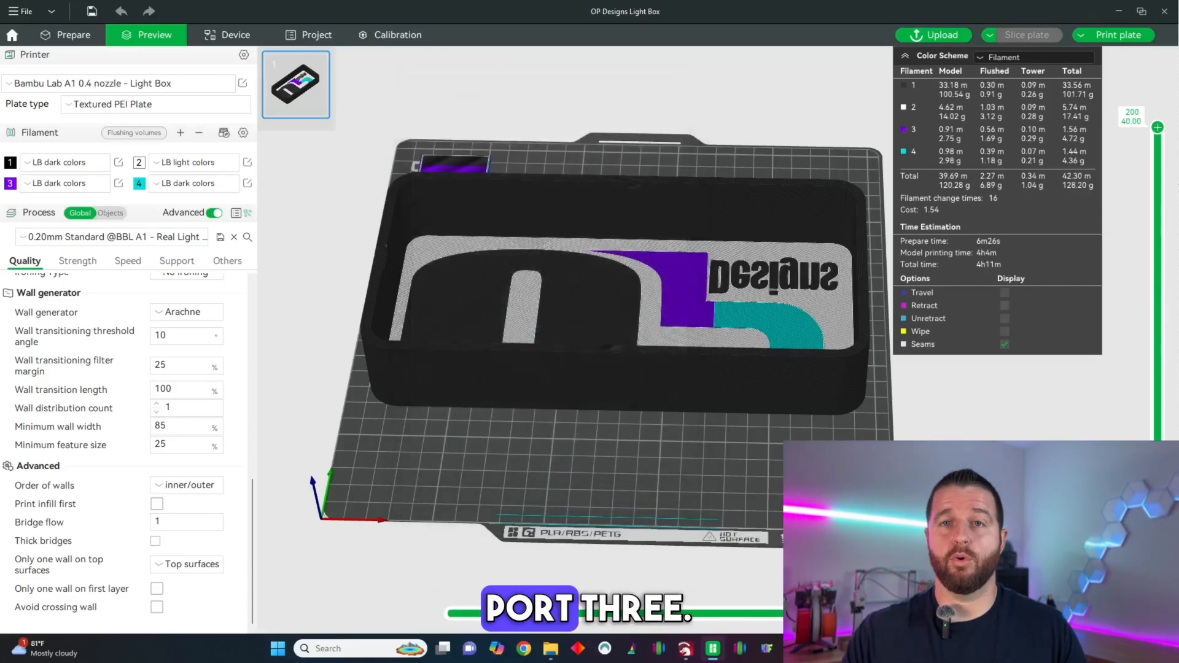